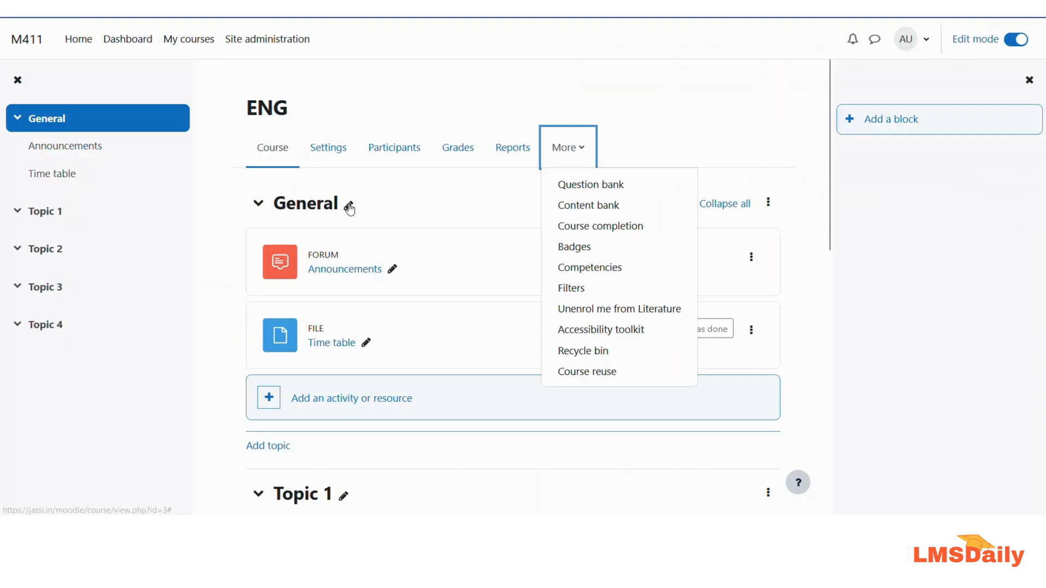
{"action": "mouse_move", "coordinate": [233, 123]}
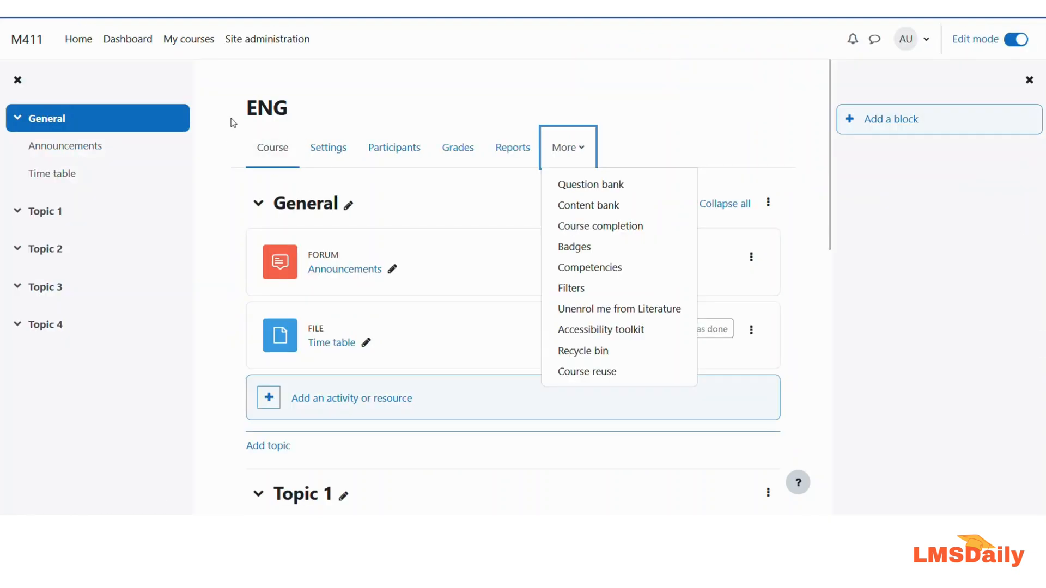
{"action": "mouse_move", "coordinate": [242, 117]}
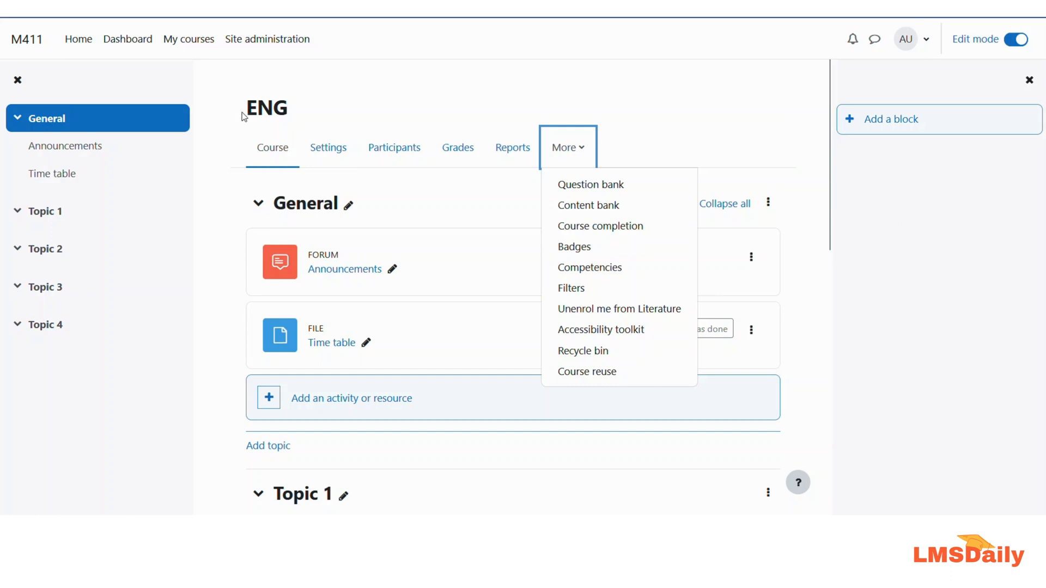
{"action": "mouse_move", "coordinate": [266, 112]}
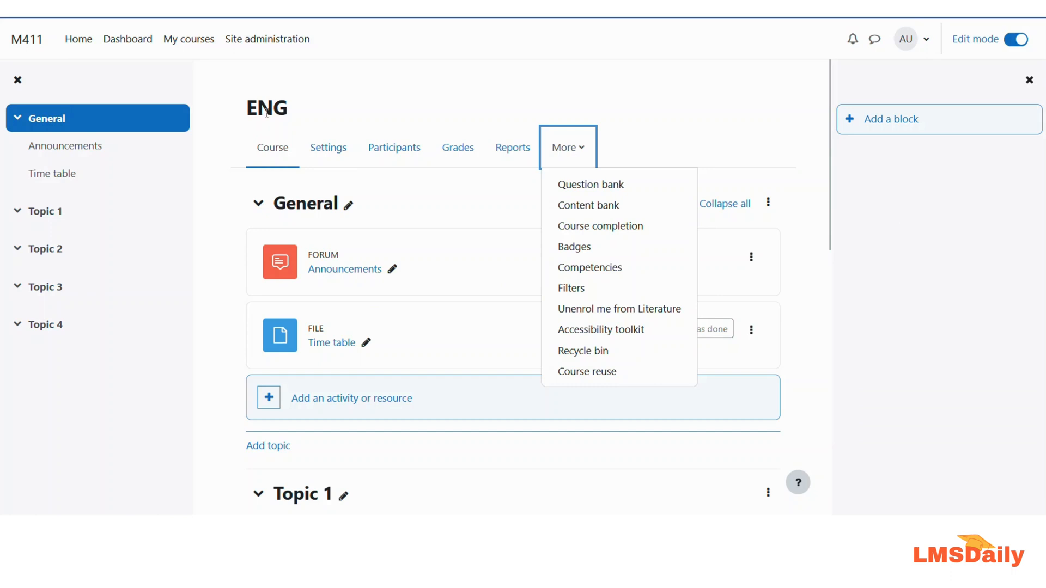
{"action": "mouse_move", "coordinate": [580, 158]}
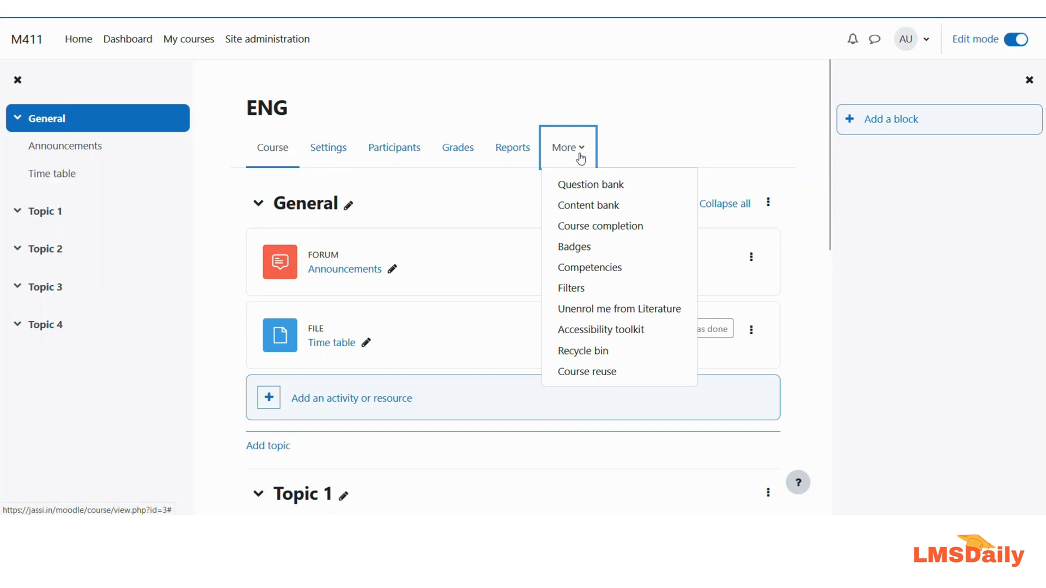
{"action": "mouse_move", "coordinate": [591, 184]}
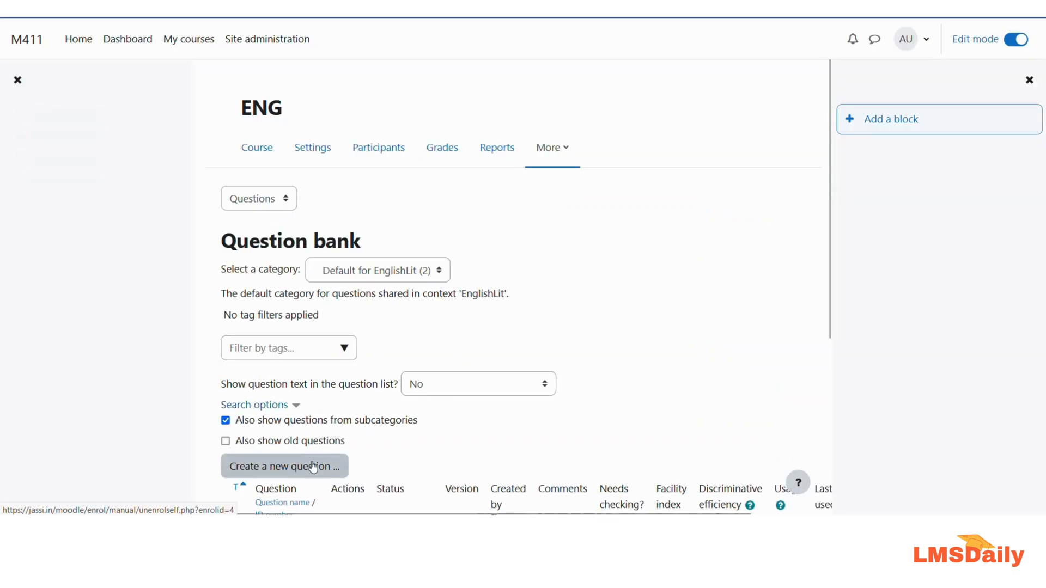
- Create a new question of type Multiple True False (ETH) in the question bank
{"action": "left_click", "coordinate": [283, 465]}
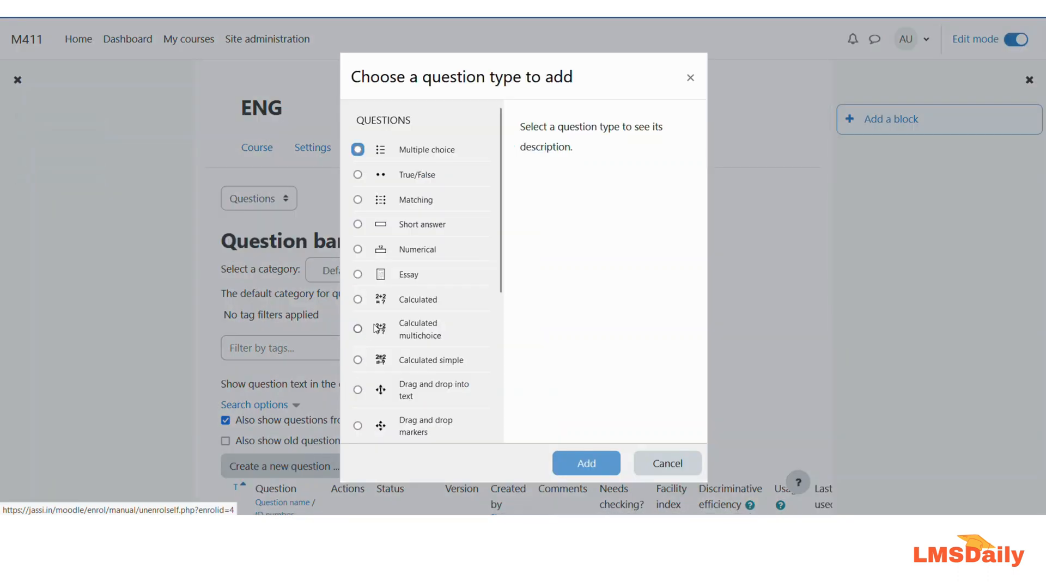
{"action": "scroll", "scroll_direction": "down", "scroll_amount": 3}
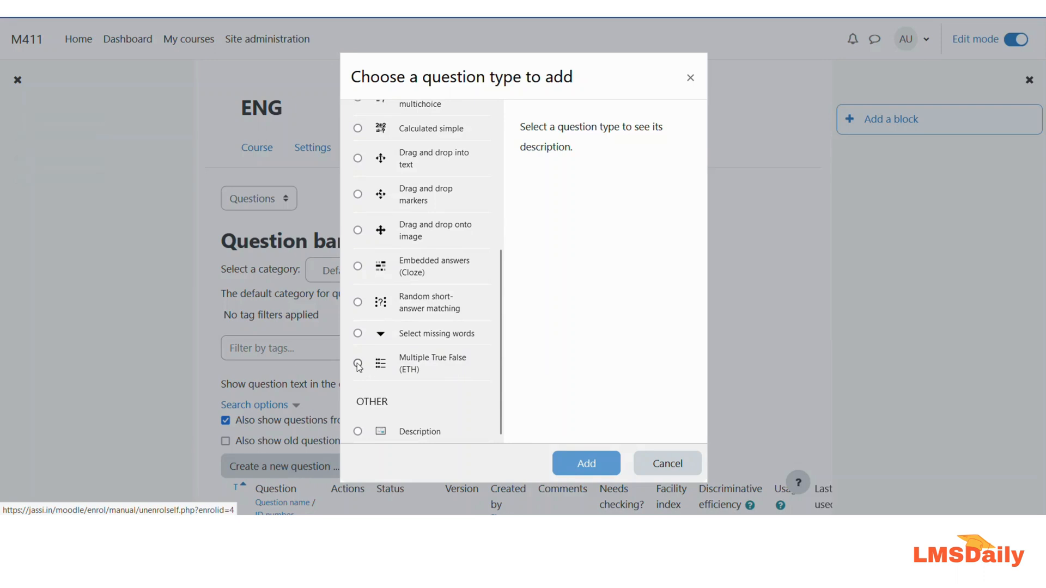
{"action": "left_click", "coordinate": [357, 362]}
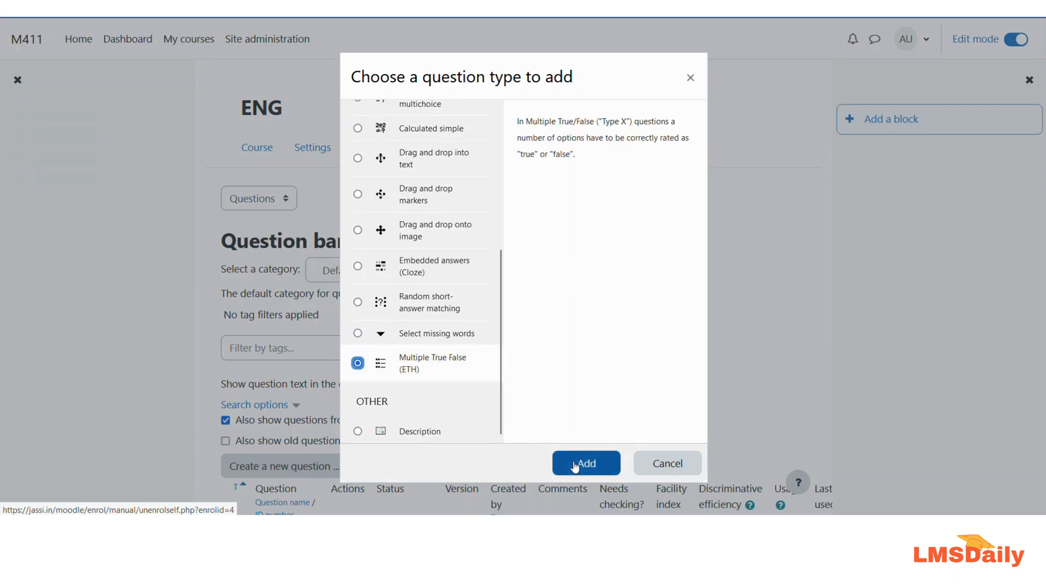
{"action": "left_click", "coordinate": [586, 464]}
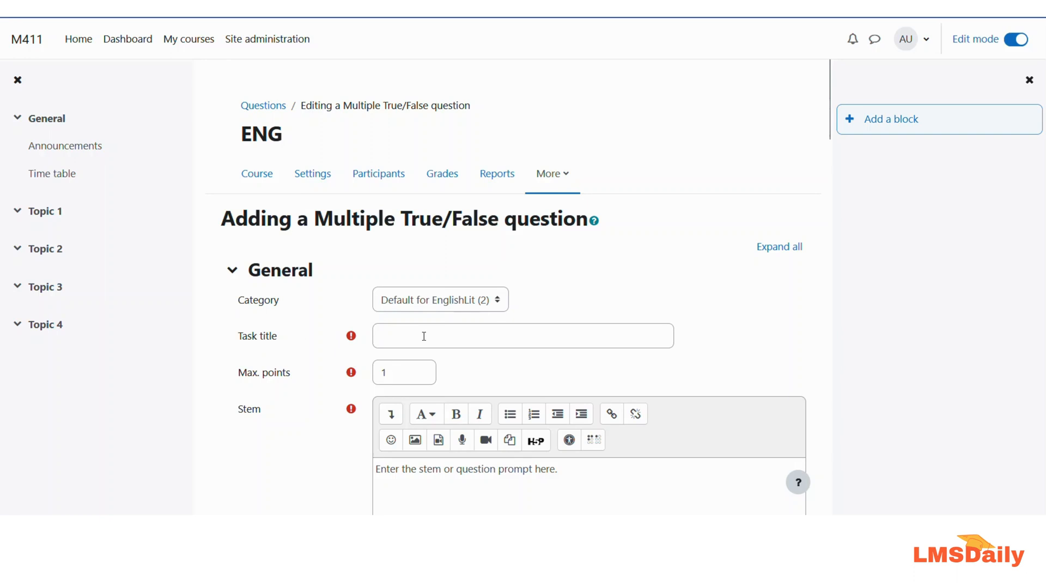
- Enter 'Match the scientific names' as the question's task title
{"action": "type", "text": "M"}
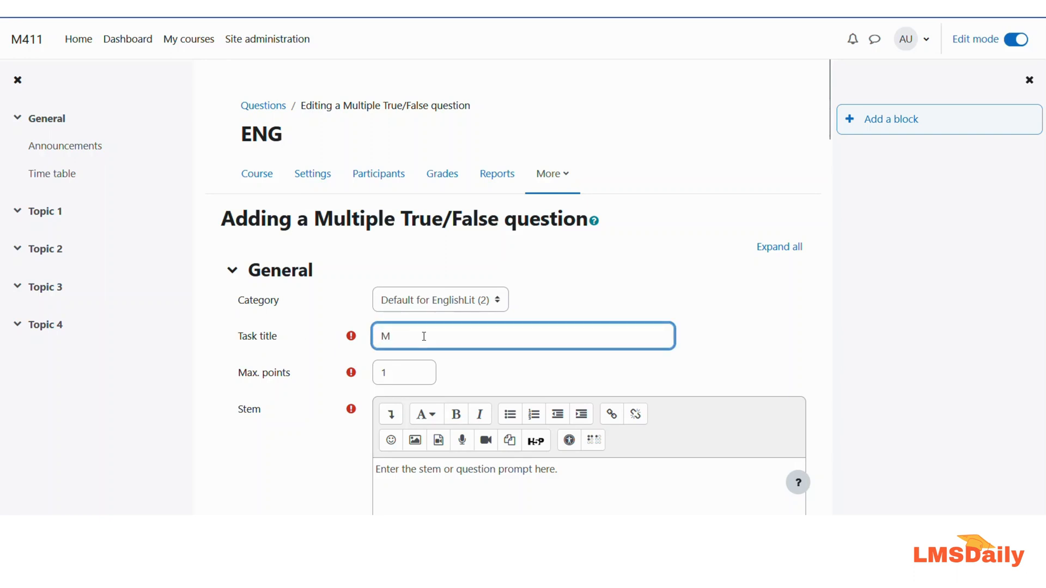
{"action": "type", "text": "atch the scientifi"}
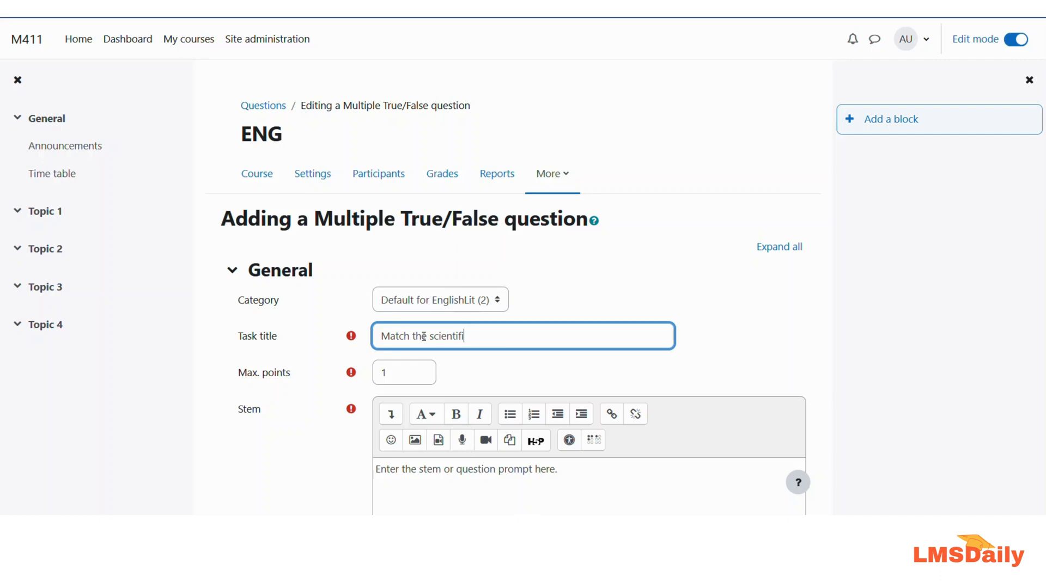
{"action": "type", "text": "c names"}
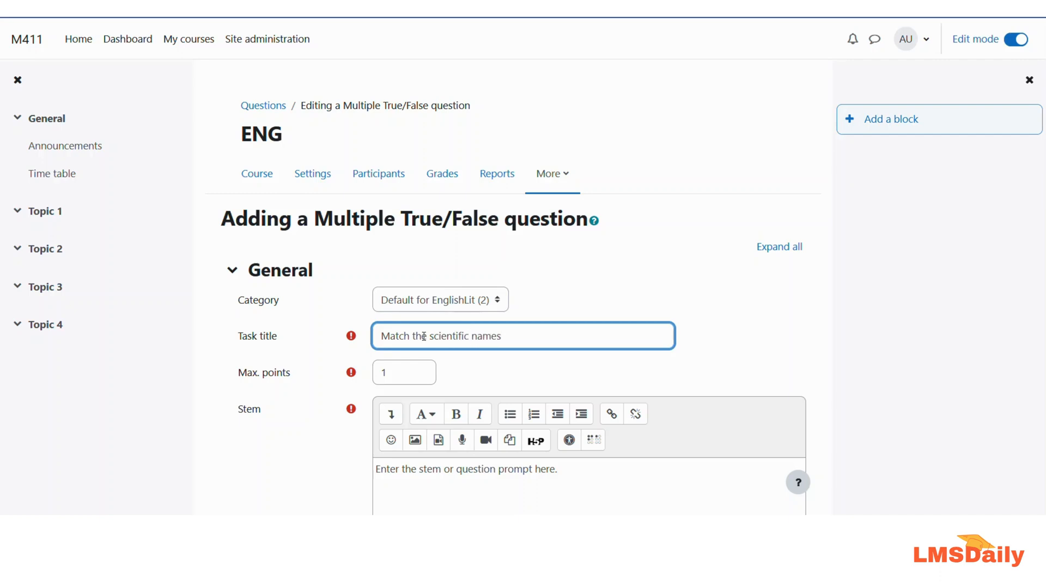
{"action": "scroll", "scroll_direction": "down", "scroll_amount": 3}
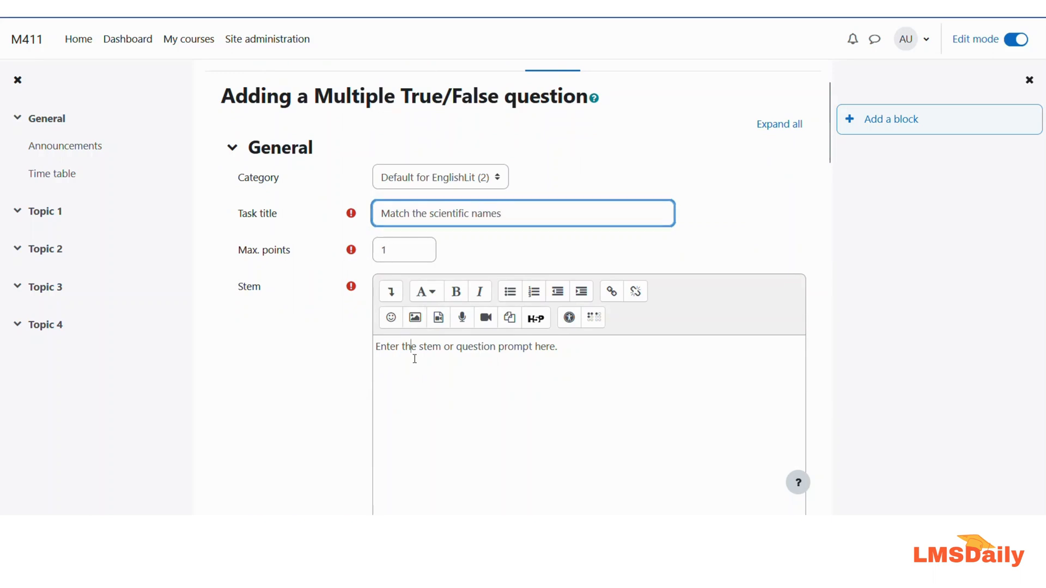
- Write the stem 'You need to match the scientific names with animal name', removing the placeholder
{"action": "left_click", "coordinate": [588, 399]}
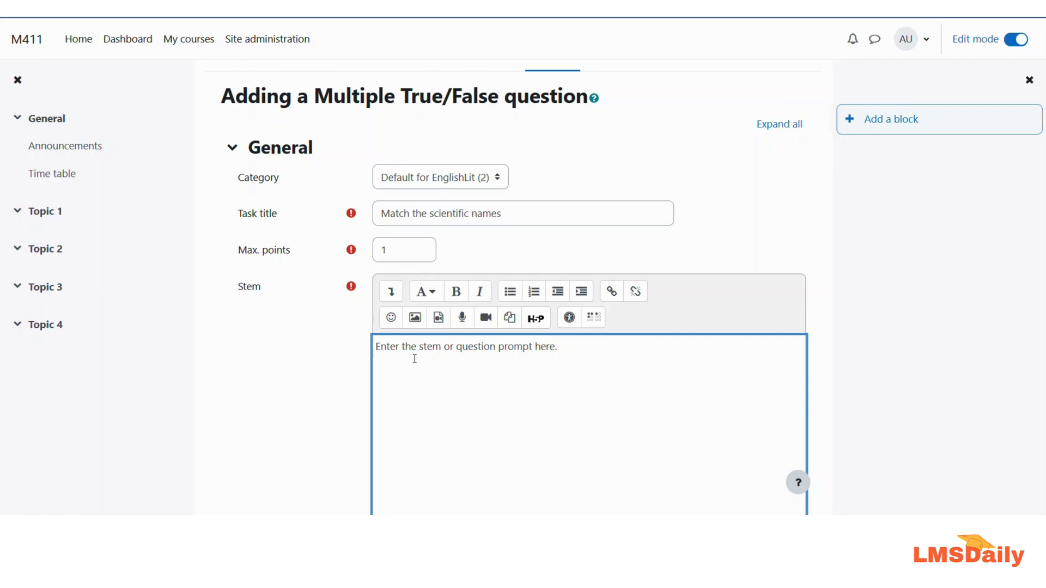
{"action": "type", "text": "You need to"}
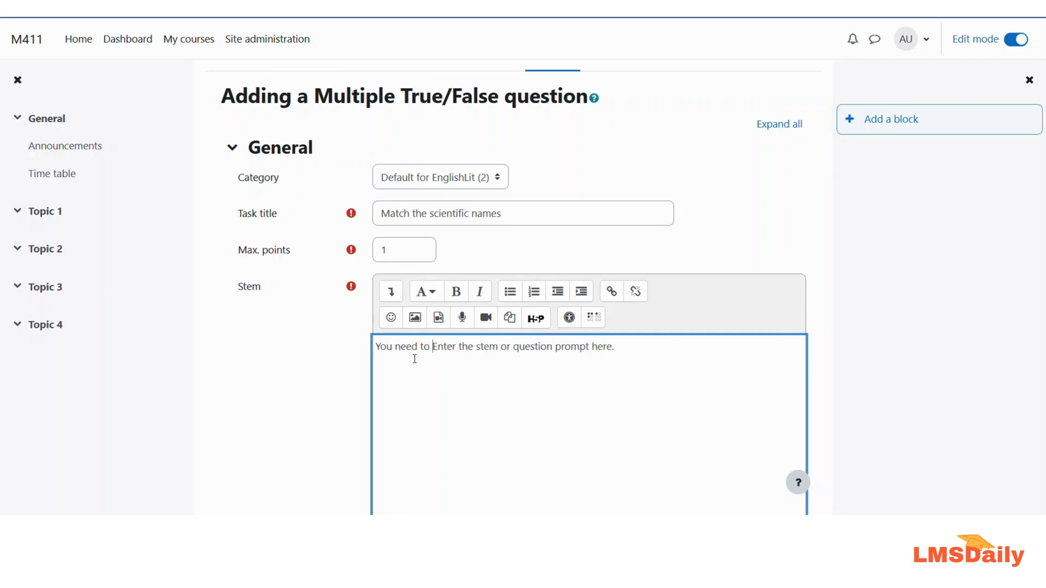
{"action": "type", "text": "match the"}
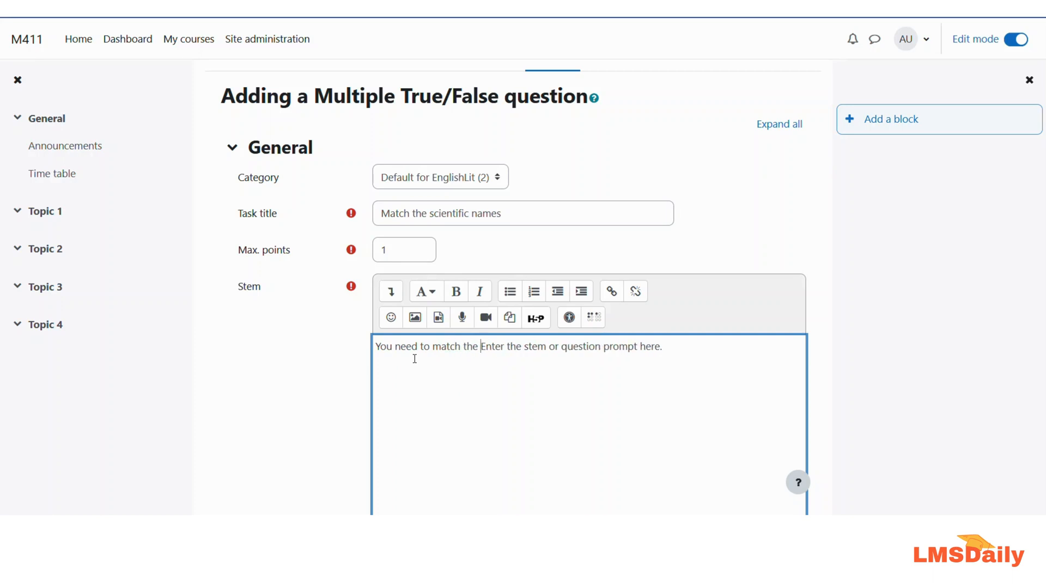
{"action": "type", "text": "scientific"}
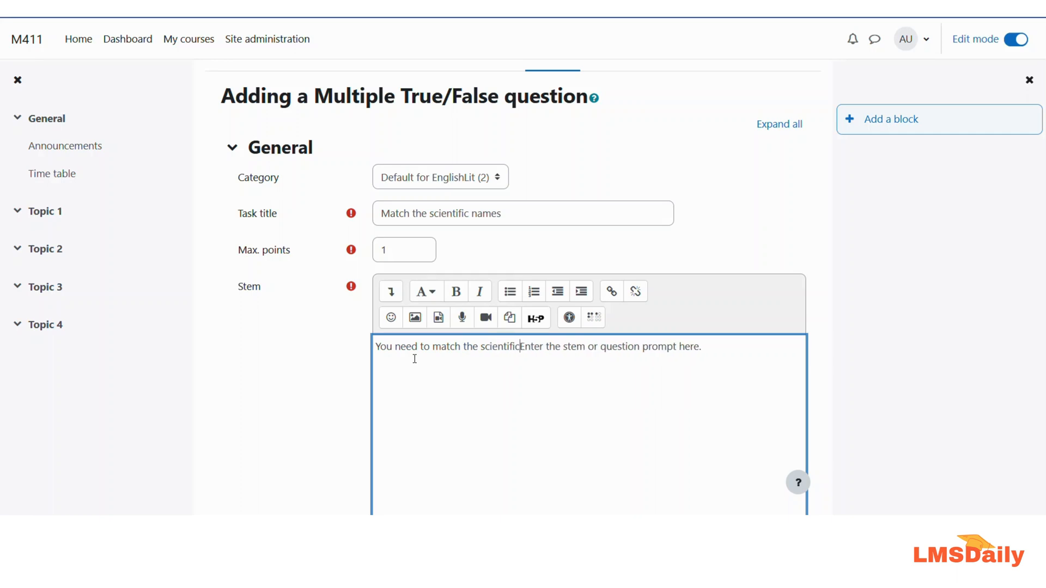
{"action": "type", "text": "names with"}
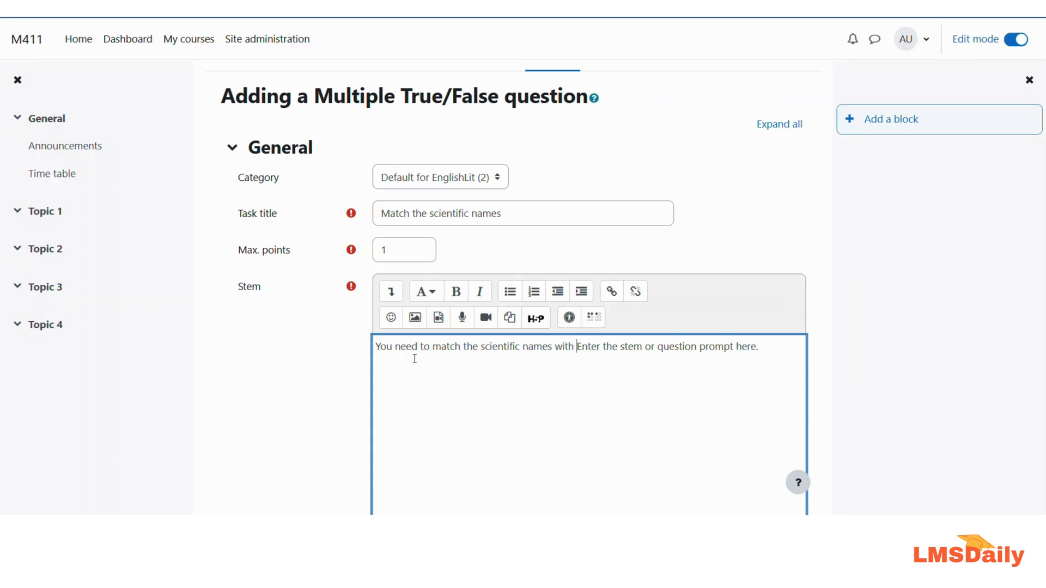
{"action": "type", "text": "animal name"}
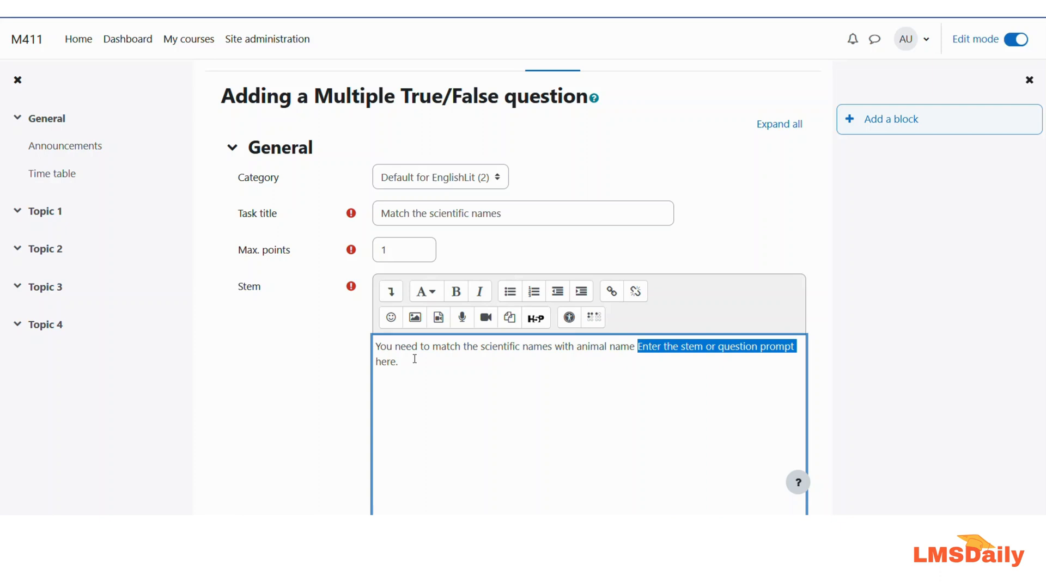
{"action": "key", "text": "Delete"}
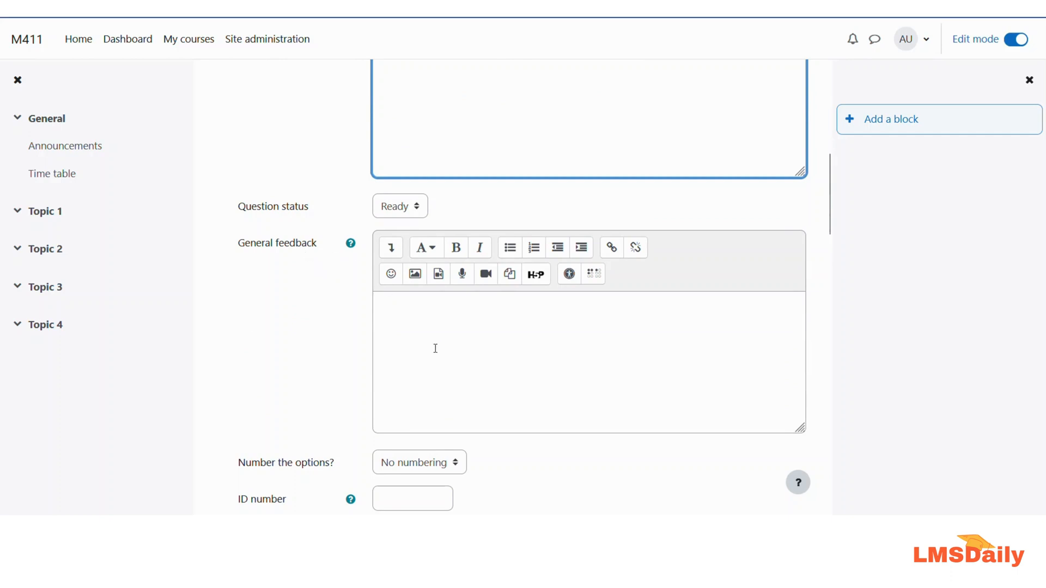
- In Options and Feedback, rename the judgement options True/False to Correct/Incorrect
{"action": "scroll", "scroll_direction": "down", "scroll_amount": 3}
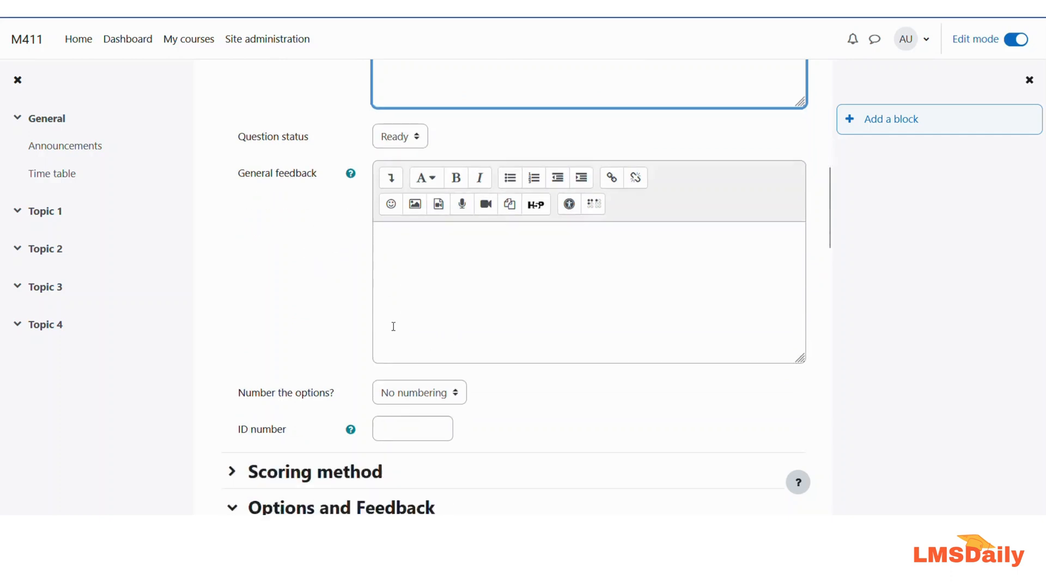
{"action": "scroll", "scroll_direction": "down", "scroll_amount": 3}
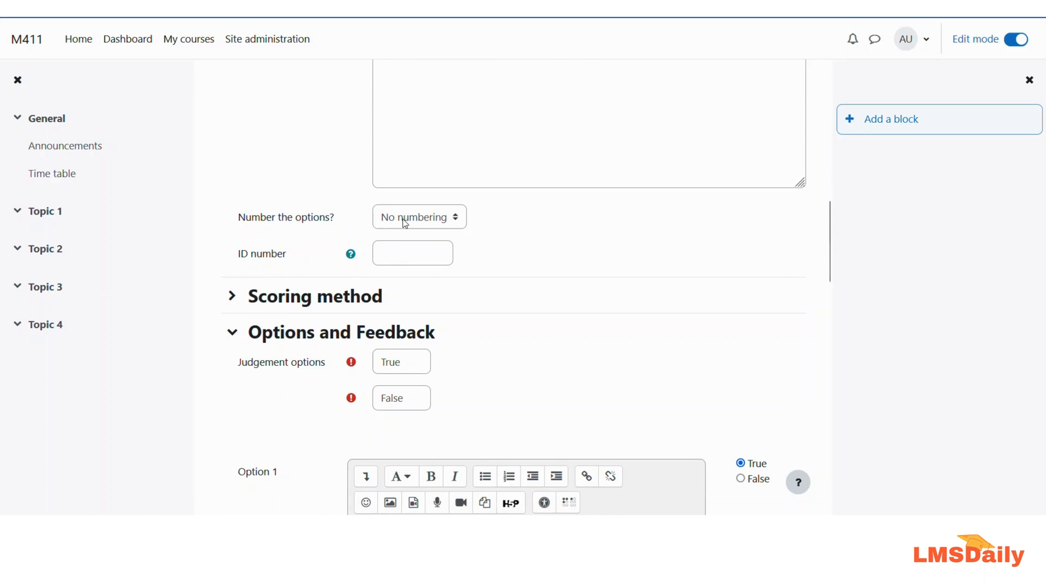
{"action": "scroll", "scroll_direction": "down", "scroll_amount": 3}
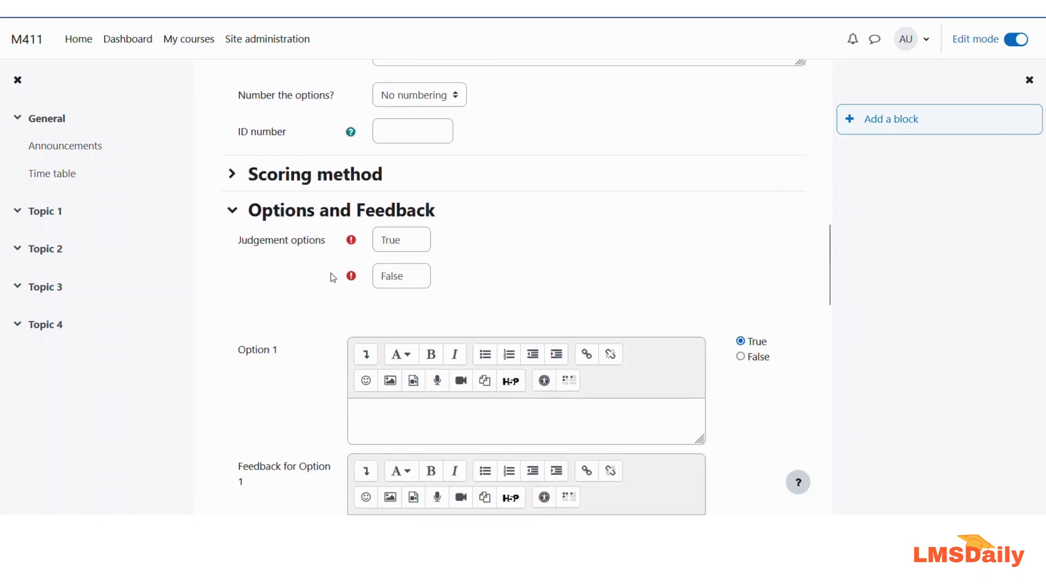
{"action": "left_click", "coordinate": [231, 173]}
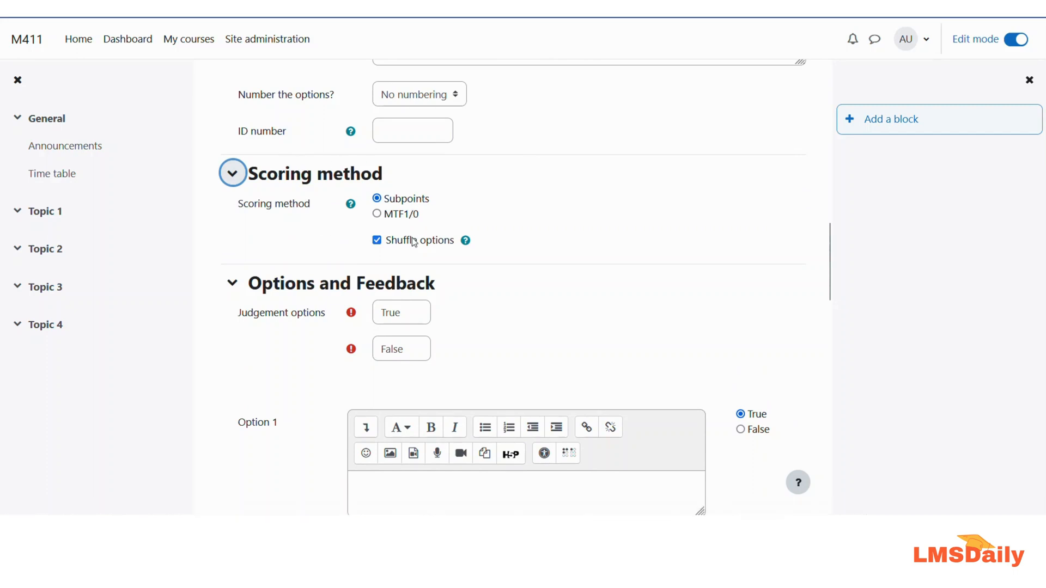
{"action": "mouse_move", "coordinate": [373, 287]}
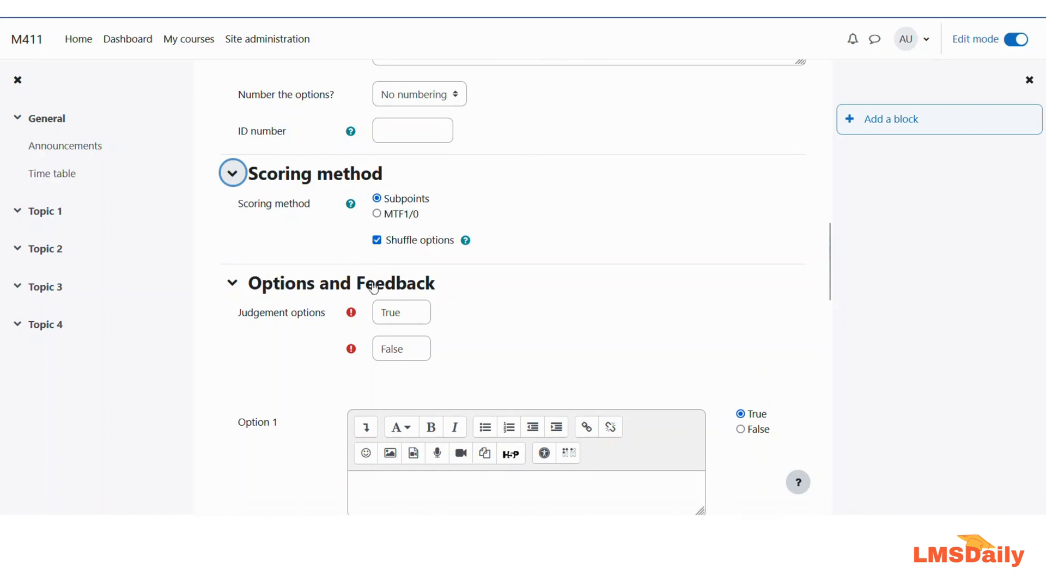
{"action": "scroll", "scroll_direction": "down", "scroll_amount": 3}
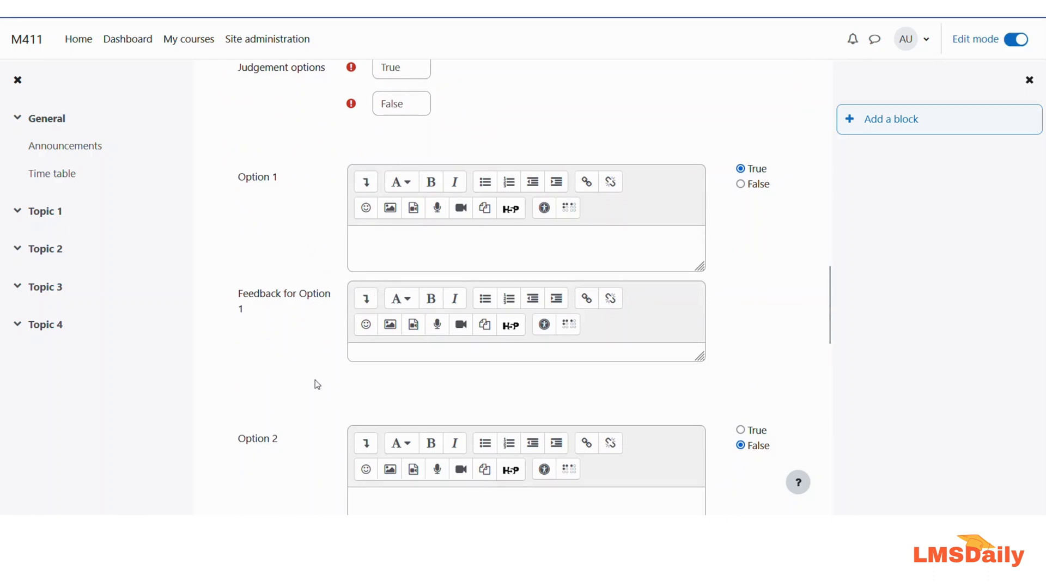
{"action": "mouse_move", "coordinate": [326, 372]}
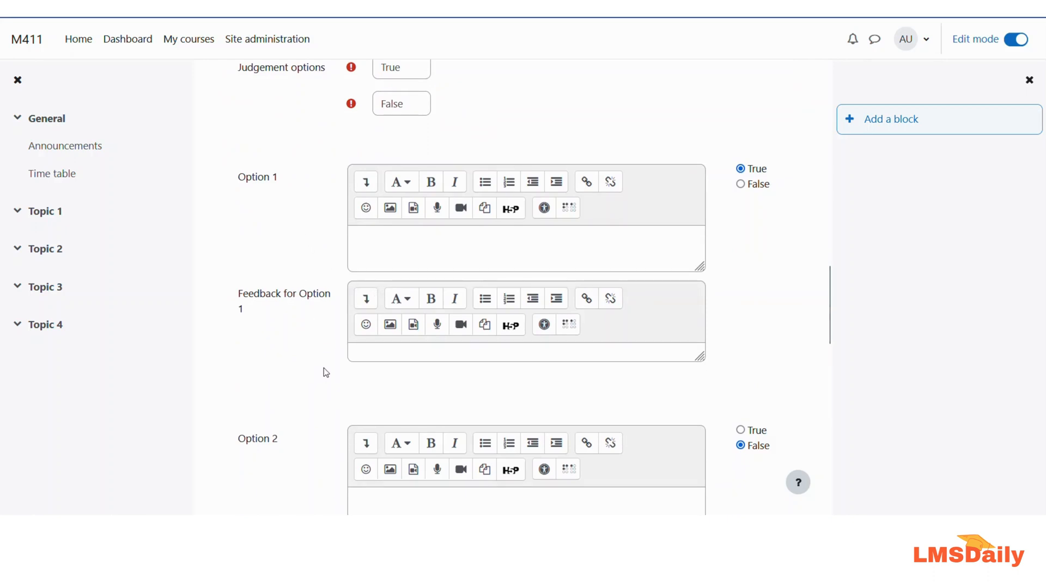
{"action": "left_click", "coordinate": [525, 248]}
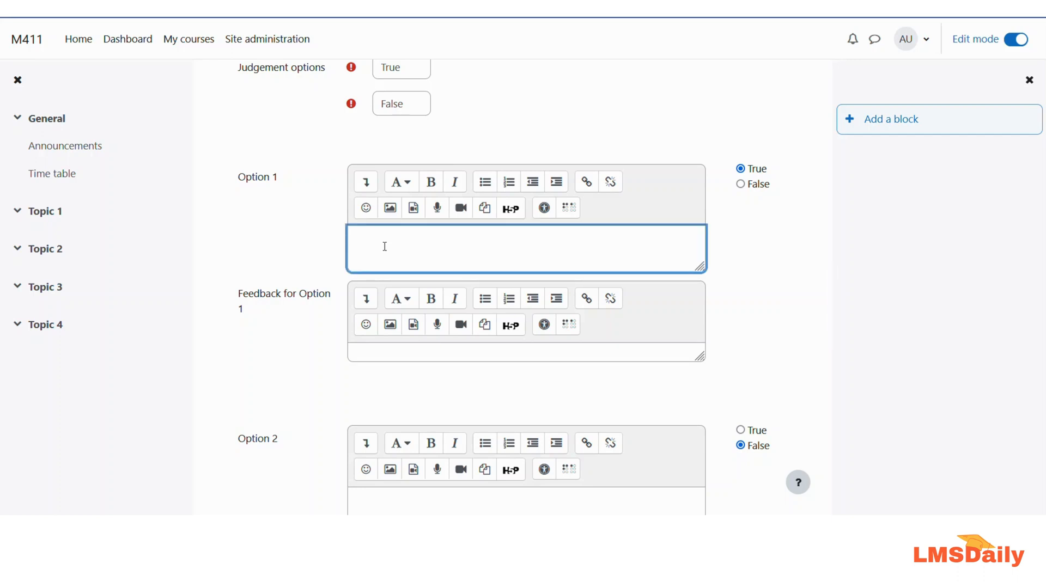
{"action": "scroll", "scroll_direction": "up", "scroll_amount": 3}
{"action": "type", "text": "Correct"}
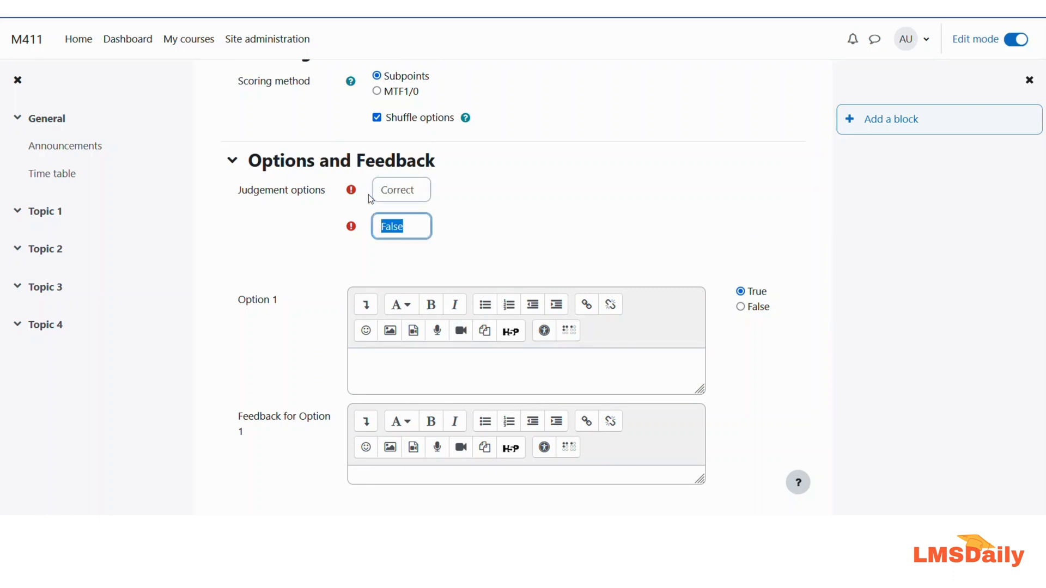
{"action": "type", "text": "Incorrect"}
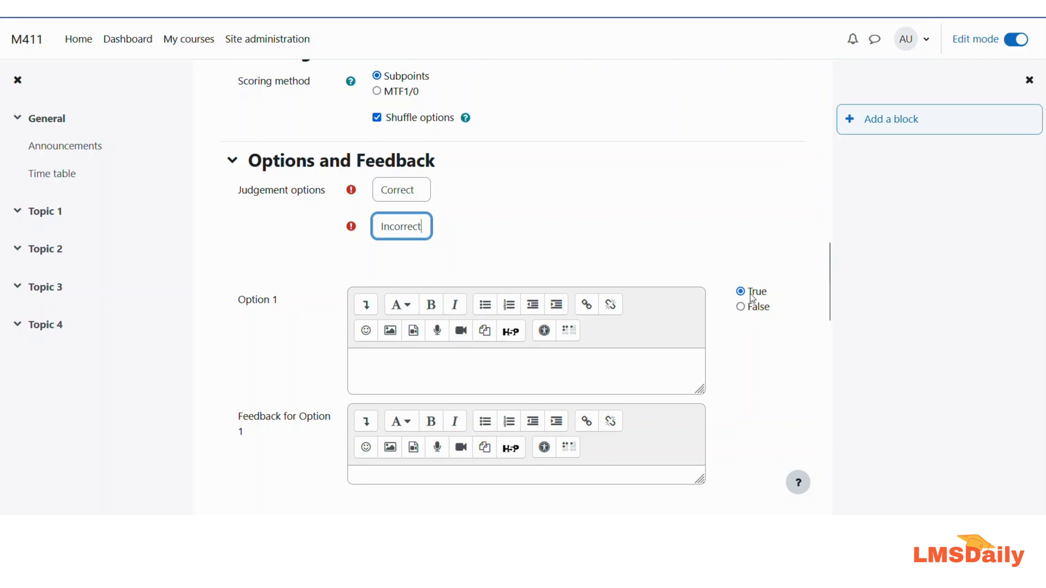
{"action": "mouse_move", "coordinate": [653, 323]}
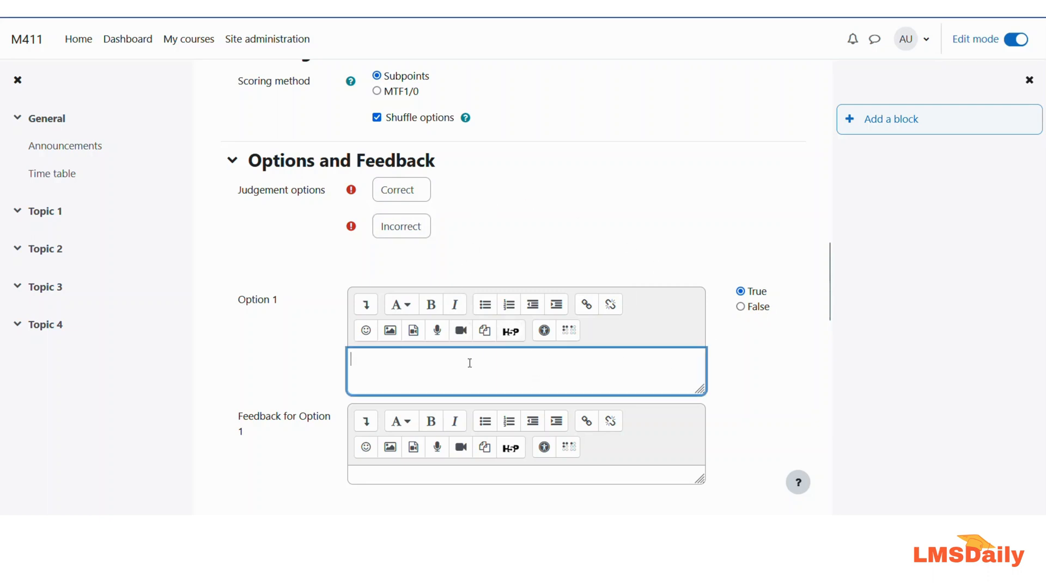
- Enter Option 1 as 'Humans = Homo Sapiens' marked Correct
{"action": "type", "text": "H"}
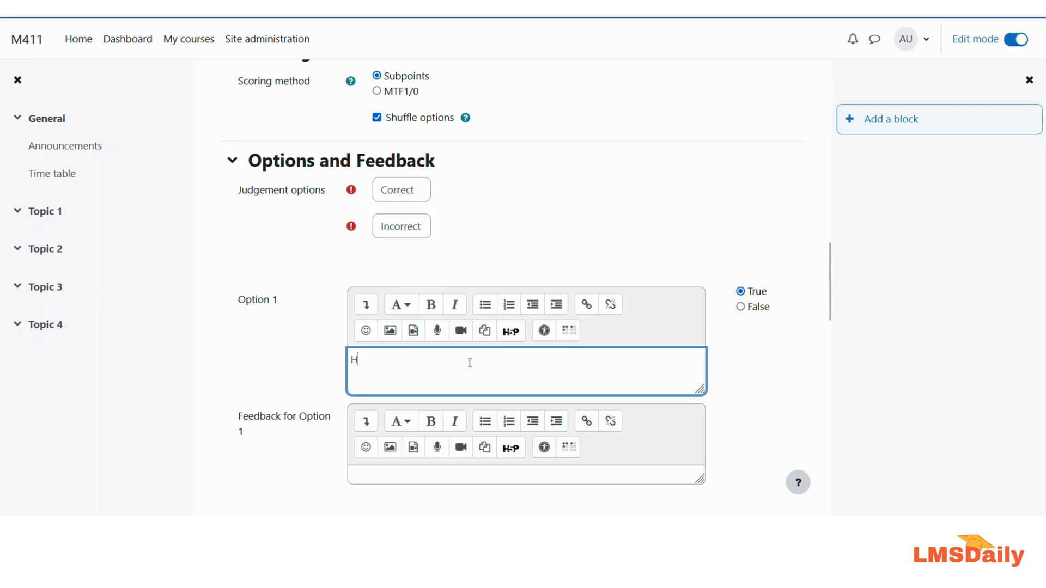
{"action": "type", "text": "umans ="}
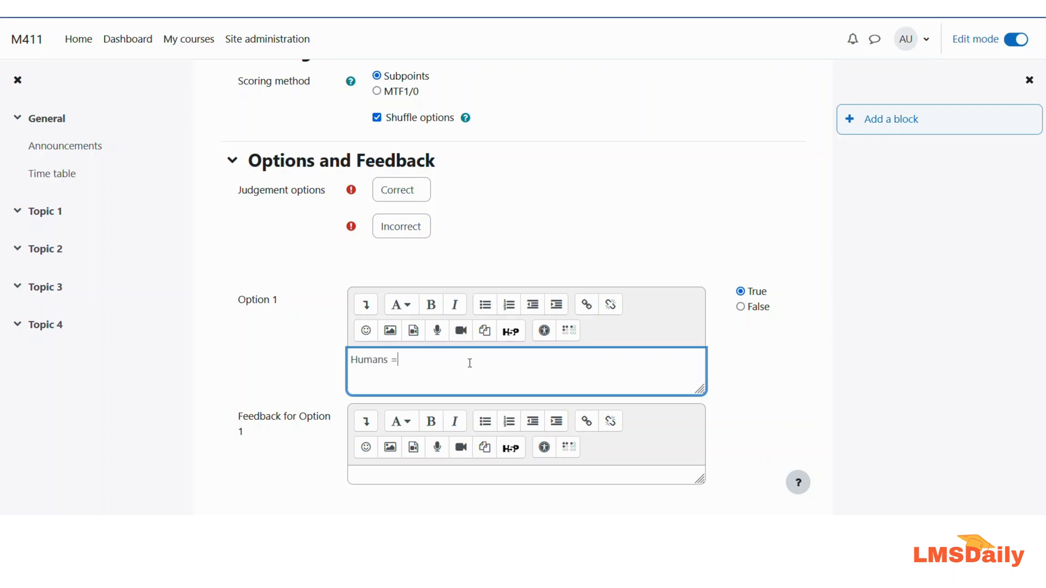
{"action": "type", "text": "Homo S"}
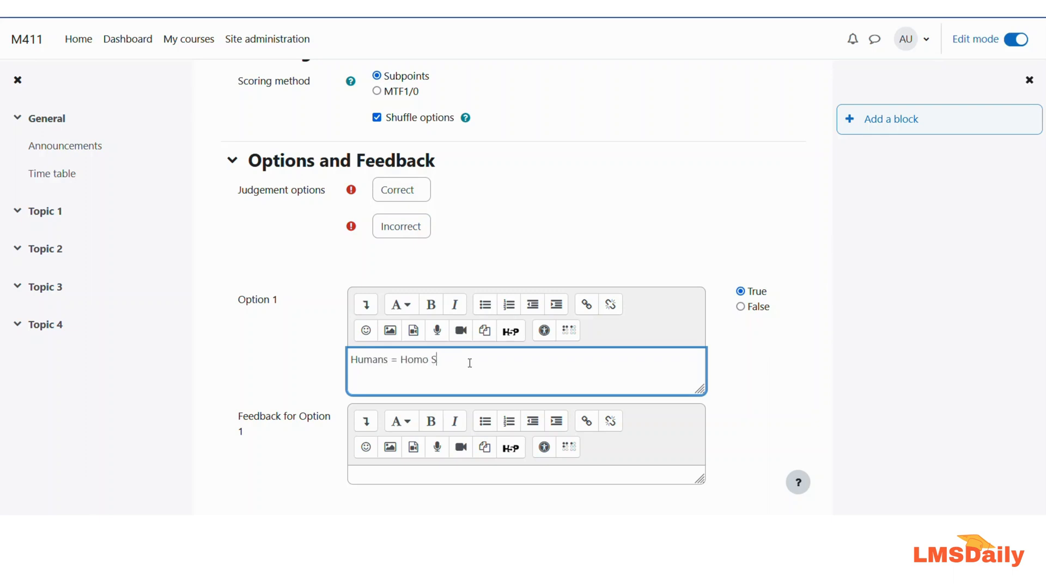
{"action": "type", "text": "apiens"}
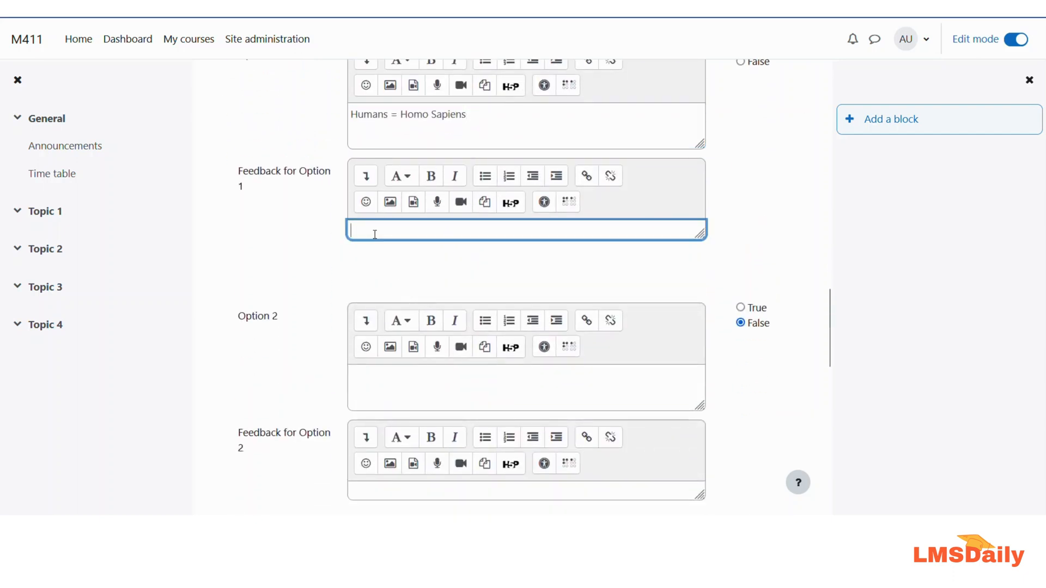
{"action": "type", "text": "Correct"}
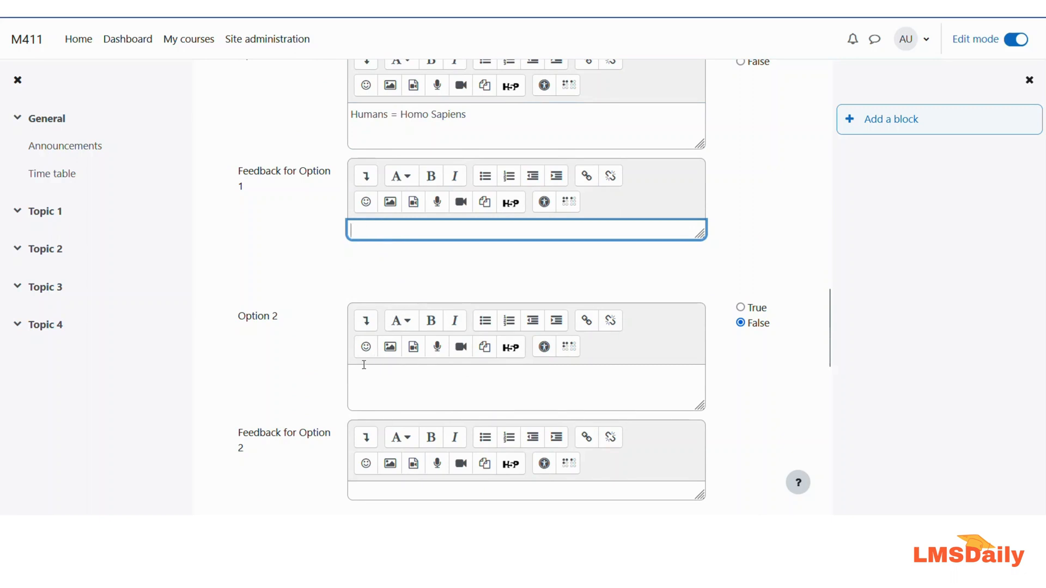
- Enter Option 2 as 'Monkeys = Animals' marked False and reach the form's end
{"action": "left_click", "coordinate": [525, 388]}
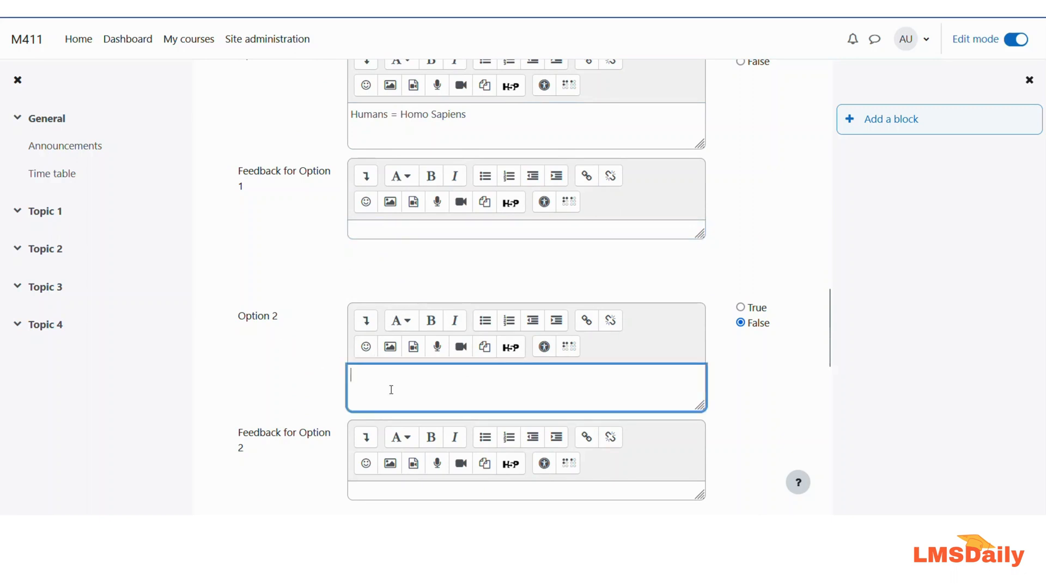
{"action": "type", "text": "Monkeys = A"}
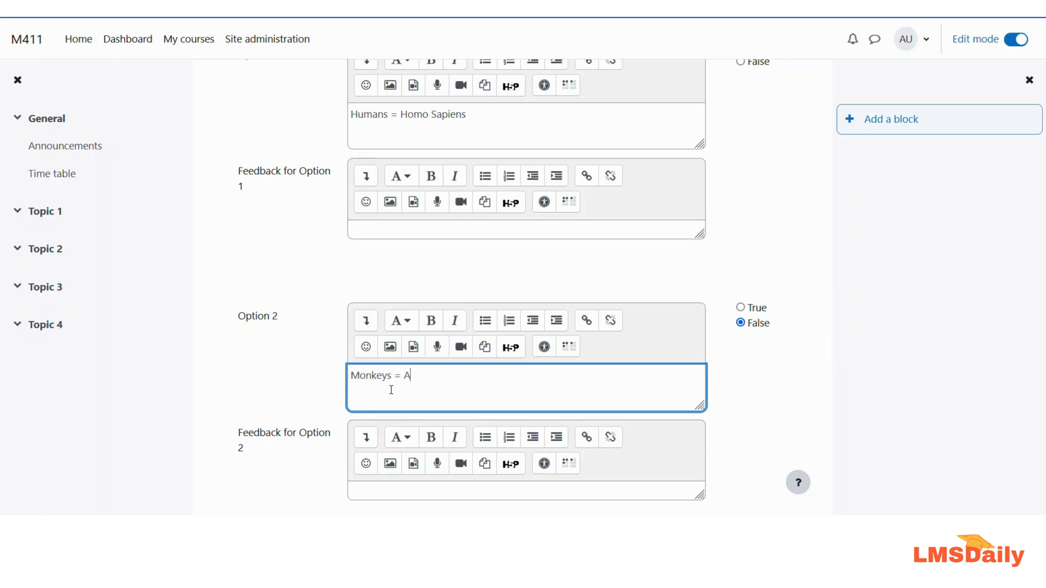
{"action": "type", "text": "nilmals"}
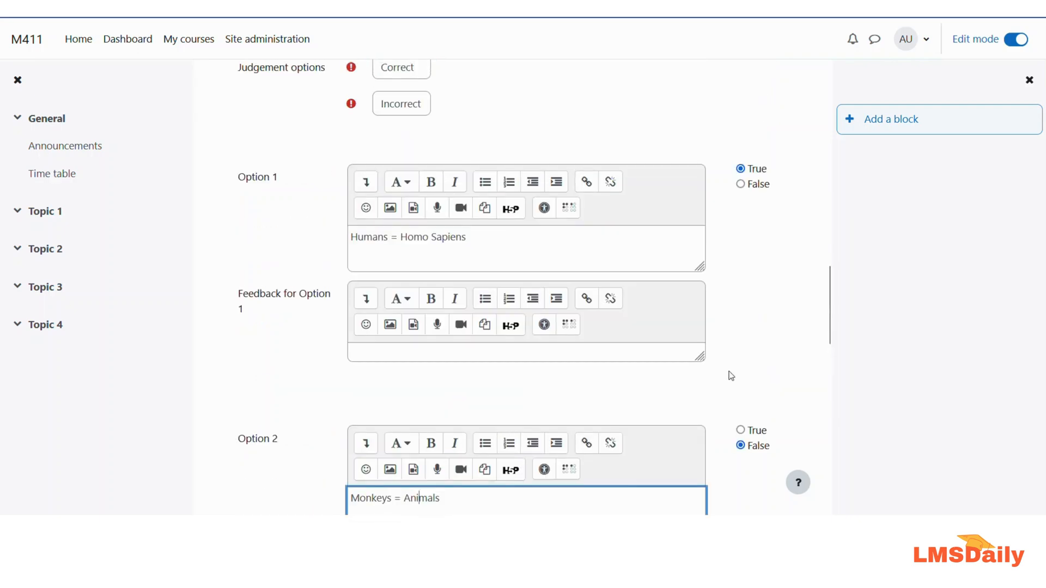
{"action": "scroll", "scroll_direction": "down", "scroll_amount": 3}
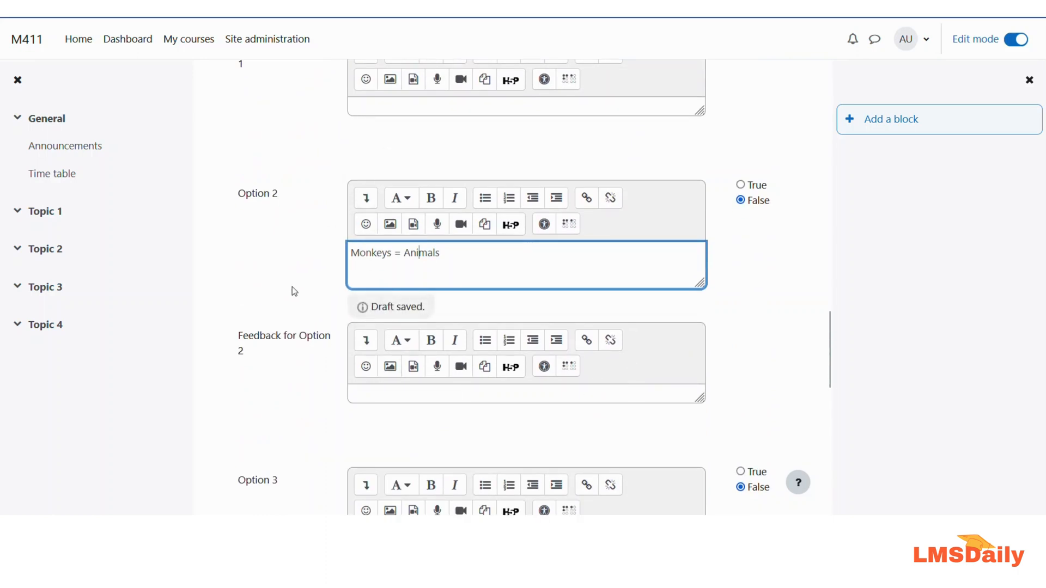
{"action": "scroll", "scroll_direction": "down", "scroll_amount": 3}
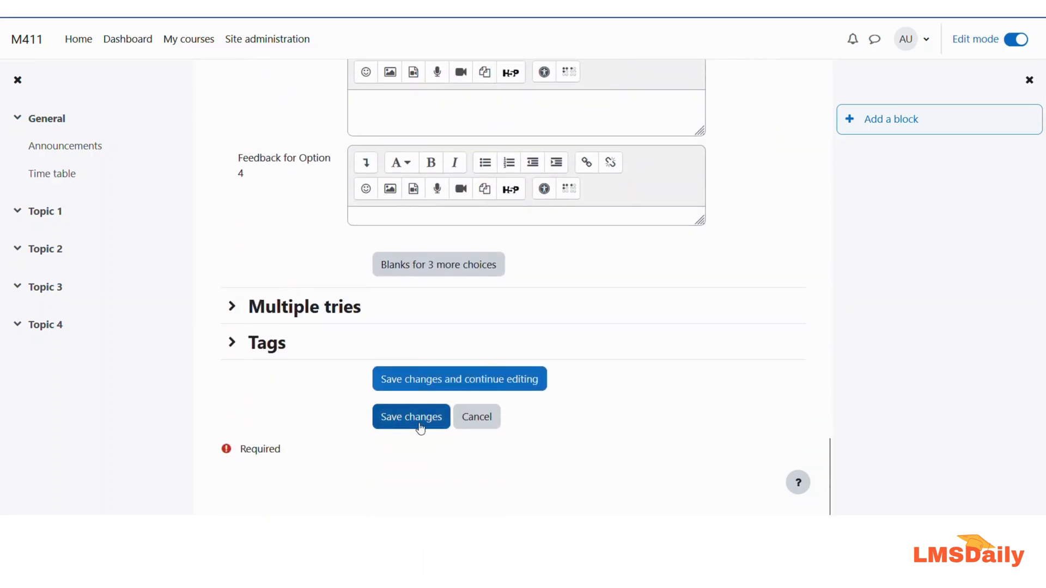
- Save 'Match the scientific names' to the question bank and start its preview
{"action": "left_click", "coordinate": [410, 416]}
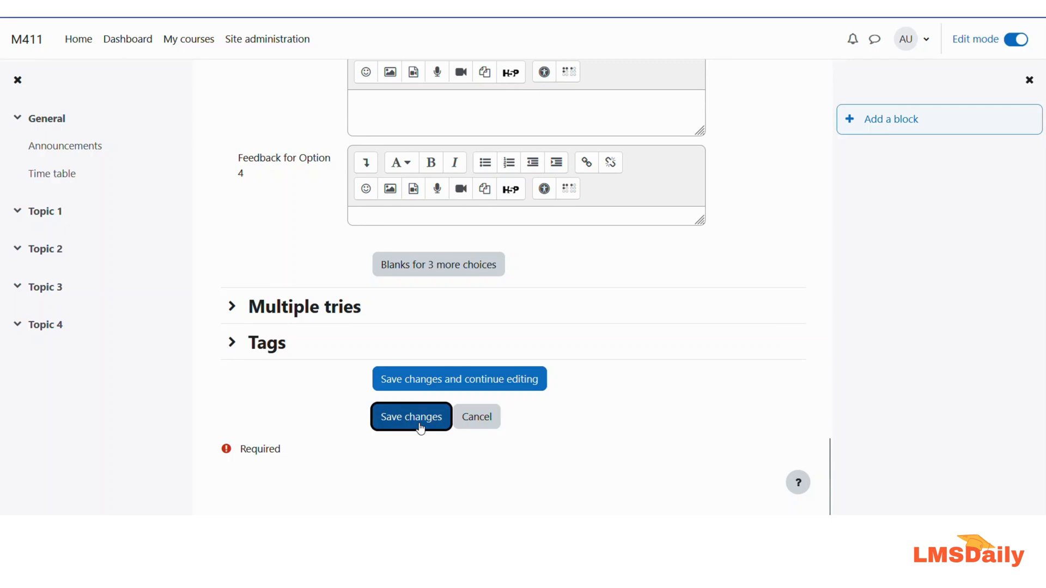
{"action": "left_click", "coordinate": [410, 416]}
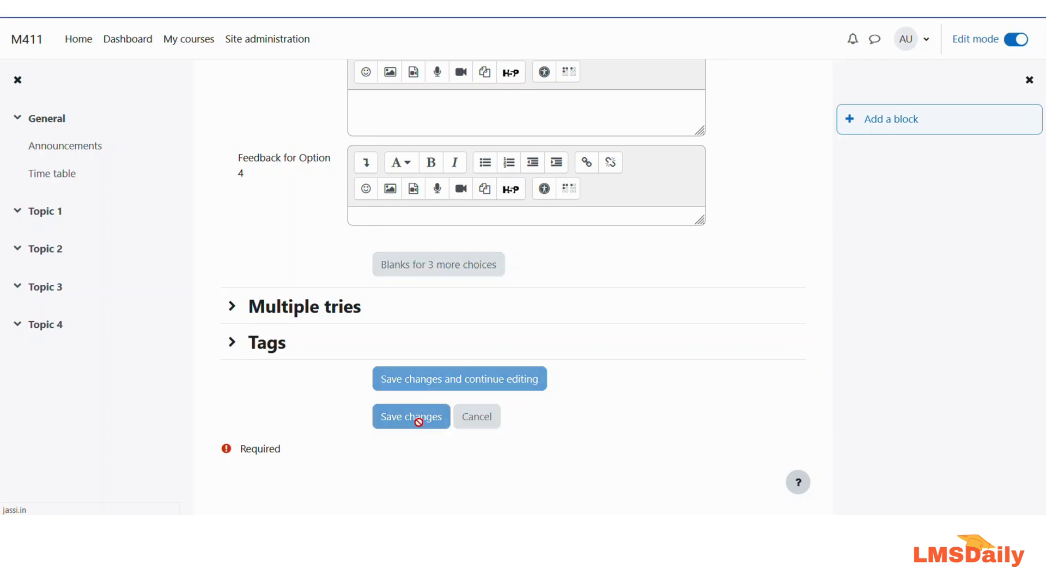
{"action": "left_click", "coordinate": [411, 417]}
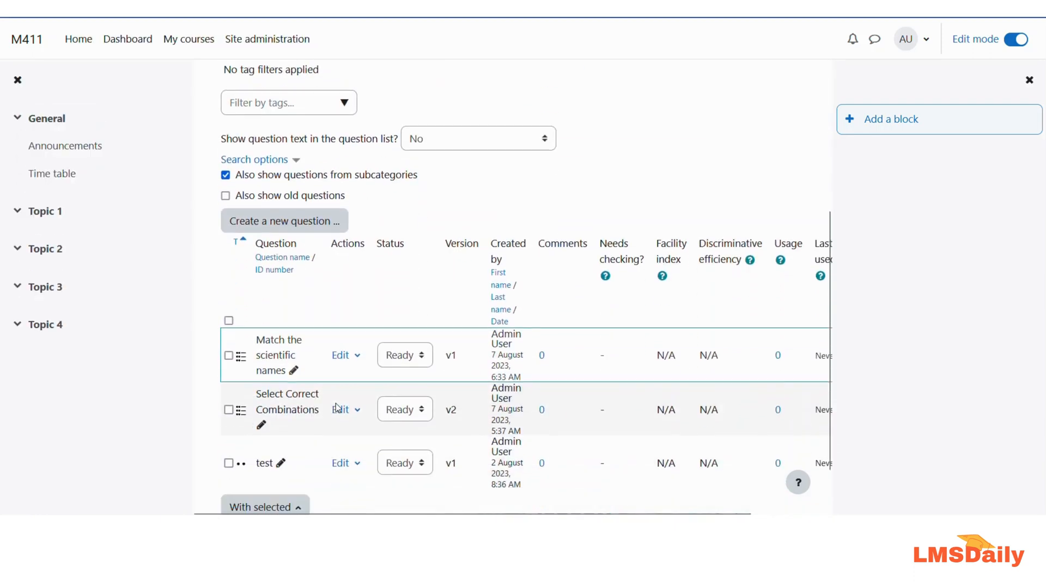
{"action": "left_click", "coordinate": [341, 356]}
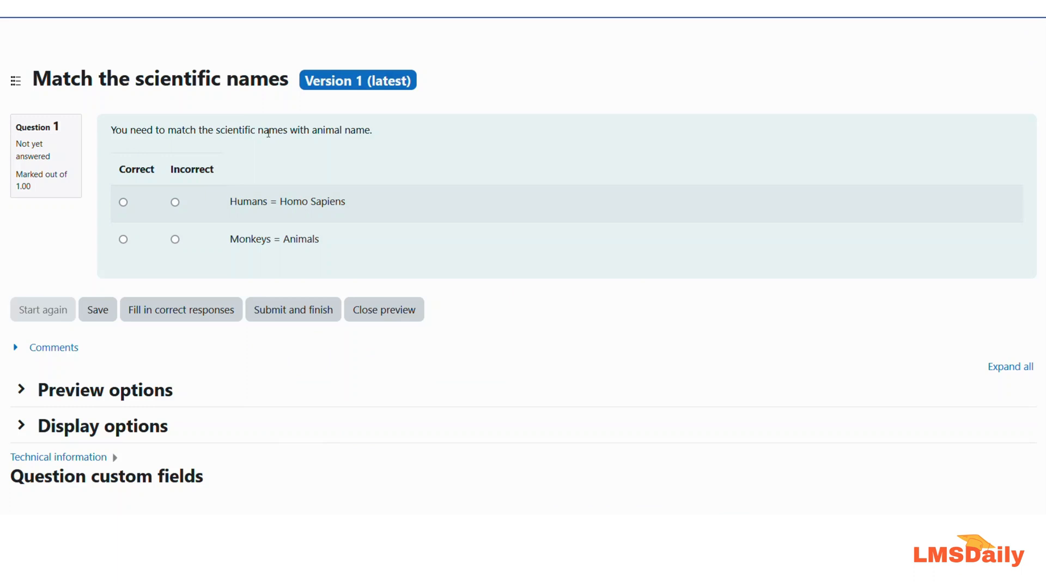
{"action": "mouse_move", "coordinate": [392, 143]}
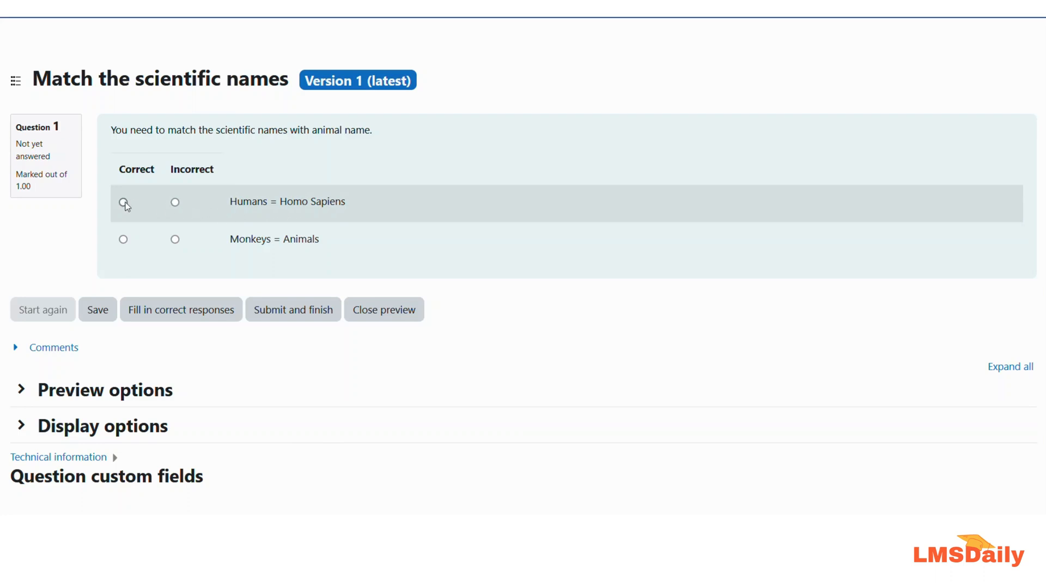
- Answer both statements, Humans = Homo Sapiens and Monkeys = Animals, as Correct
{"action": "left_click", "coordinate": [123, 203]}
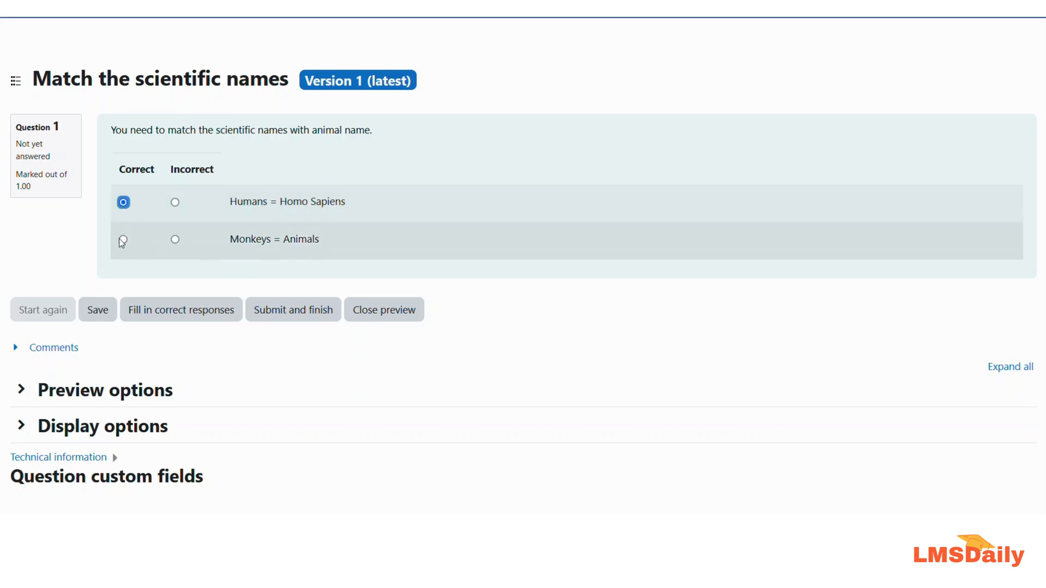
{"action": "left_click", "coordinate": [123, 239]}
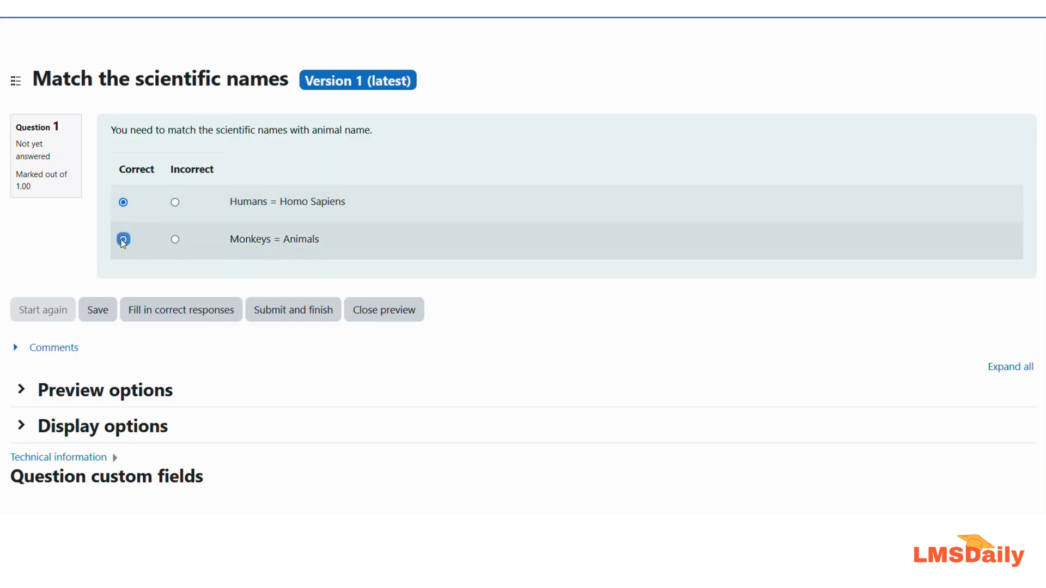
{"action": "left_click", "coordinate": [124, 239]}
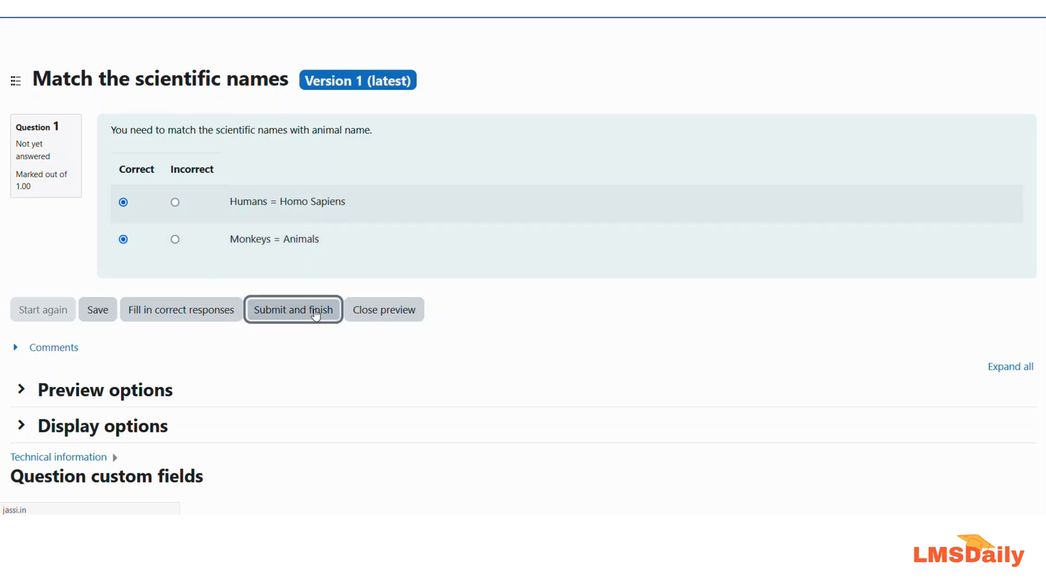
- Submit the preview for grading: Partially correct, 0.50 out of 1.00
{"action": "left_click", "coordinate": [293, 310]}
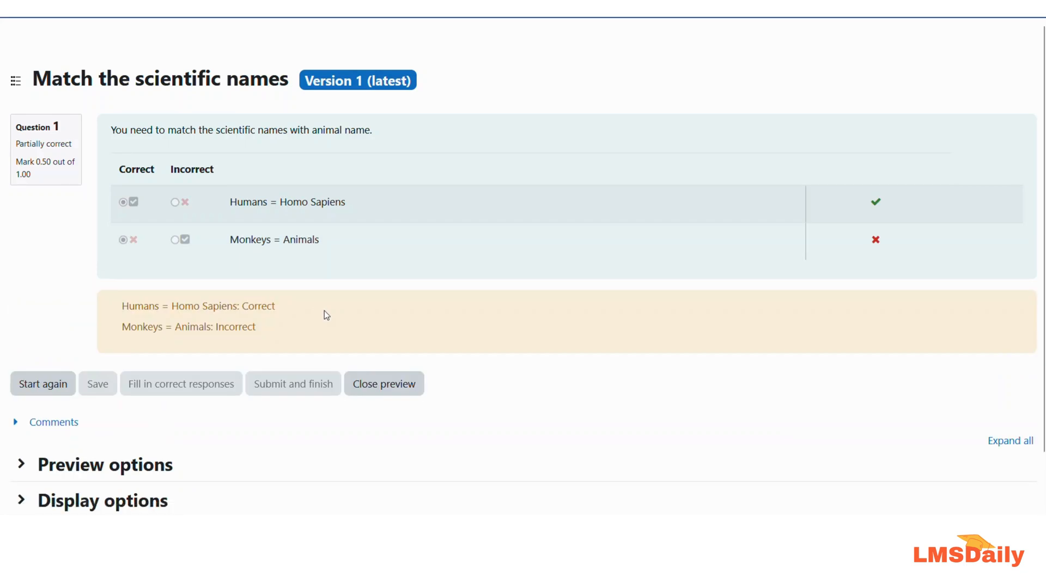
{"action": "mouse_move", "coordinate": [867, 204]}
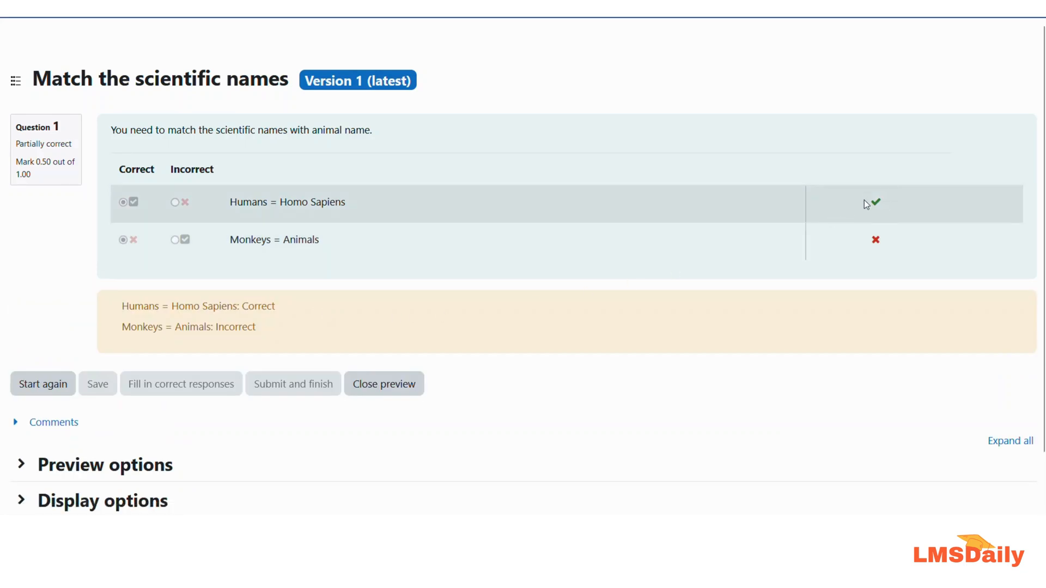
{"action": "mouse_move", "coordinate": [833, 251]}
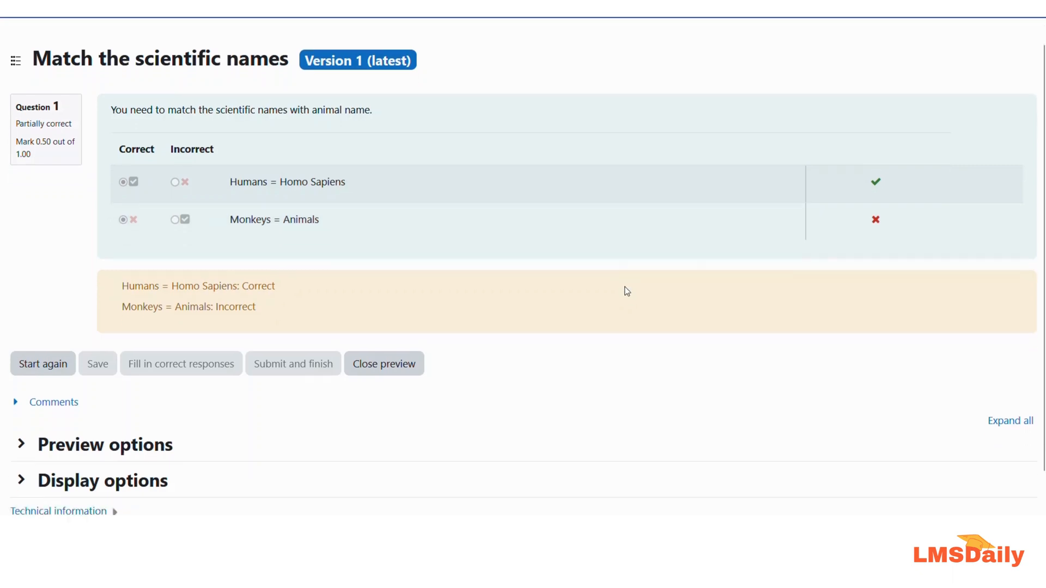
{"action": "scroll", "scroll_direction": "down", "scroll_amount": 3}
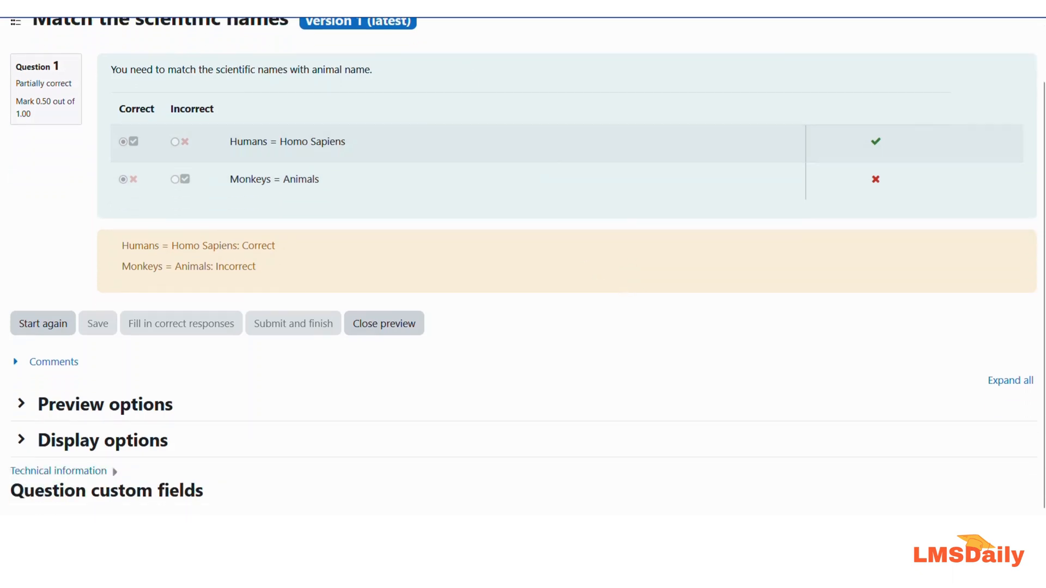